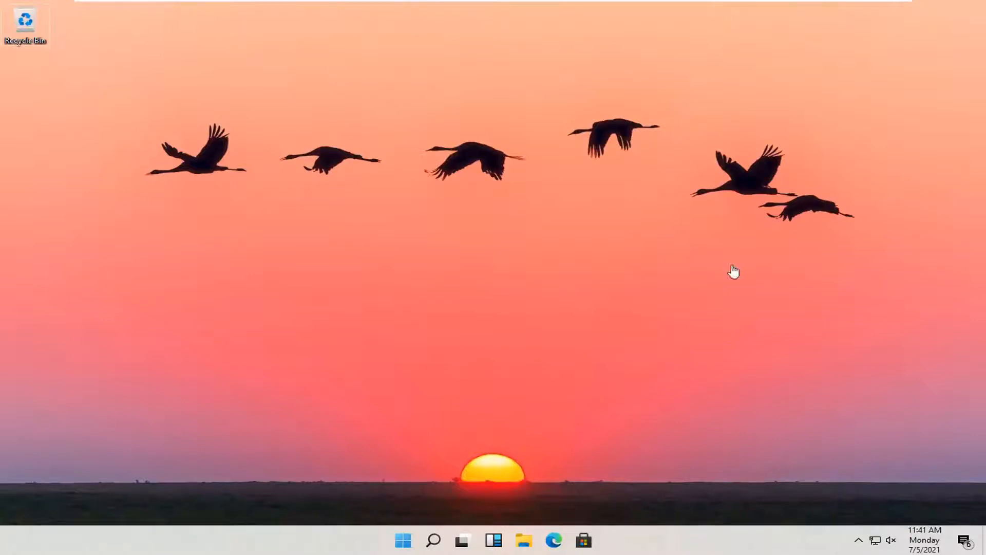
mouse_move(282, 295)
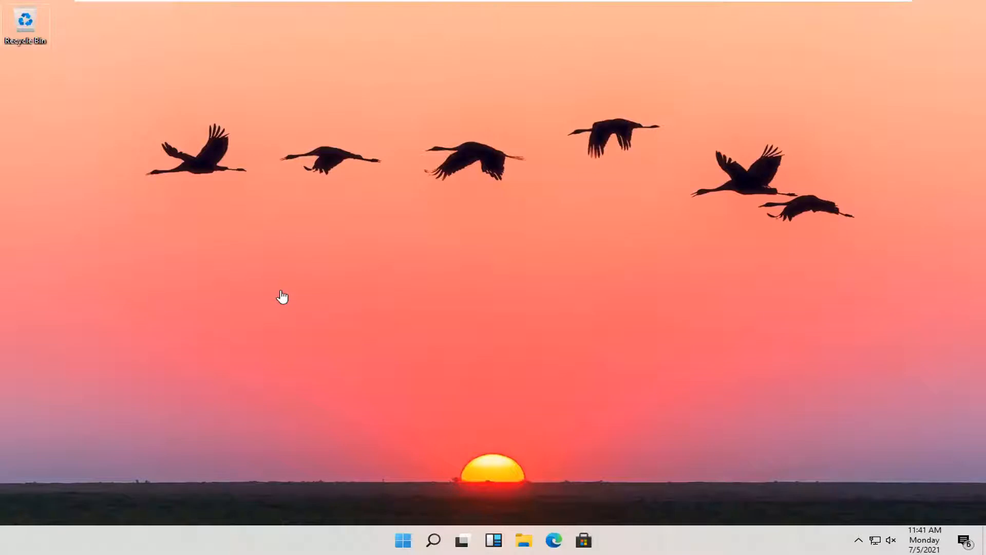
mouse_move(373, 211)
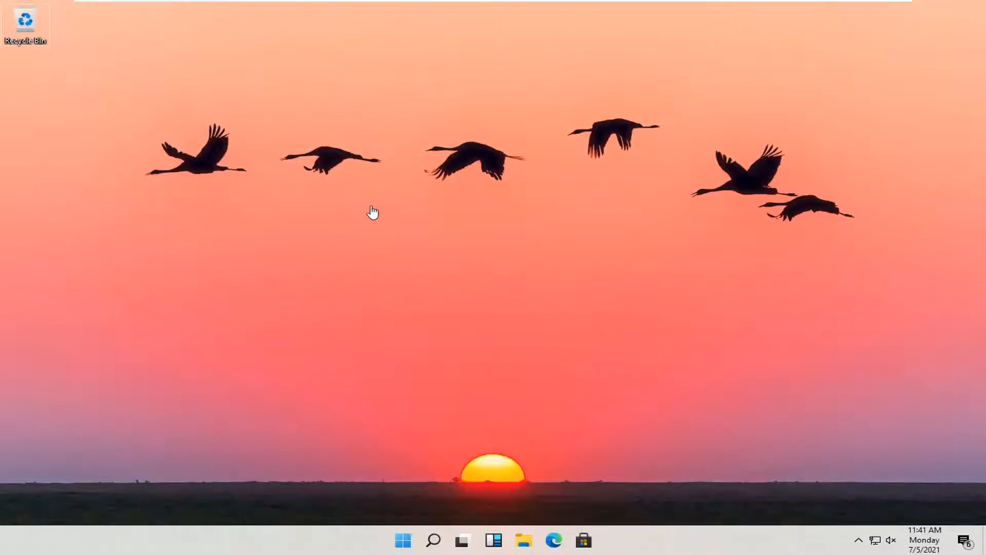
mouse_move(436, 349)
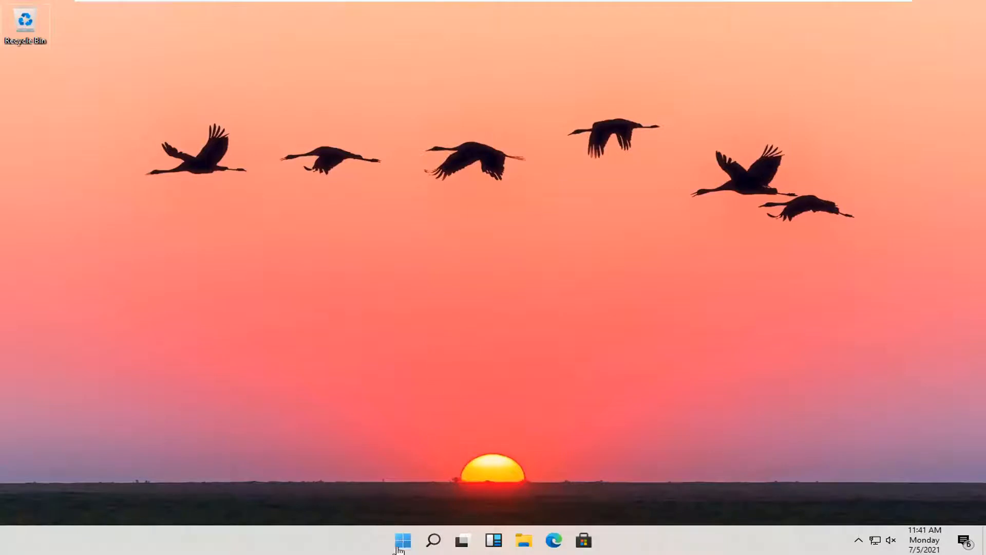
From the Start button's power menu, Shift-restart the PC into the recovery "Choose an option" screen.
right_click(403, 539)
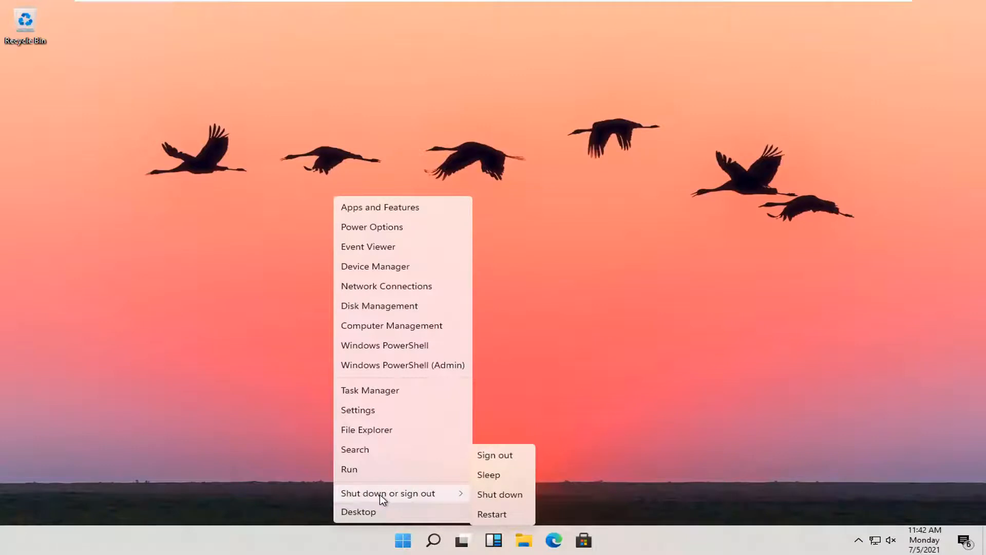
mouse_move(500, 494)
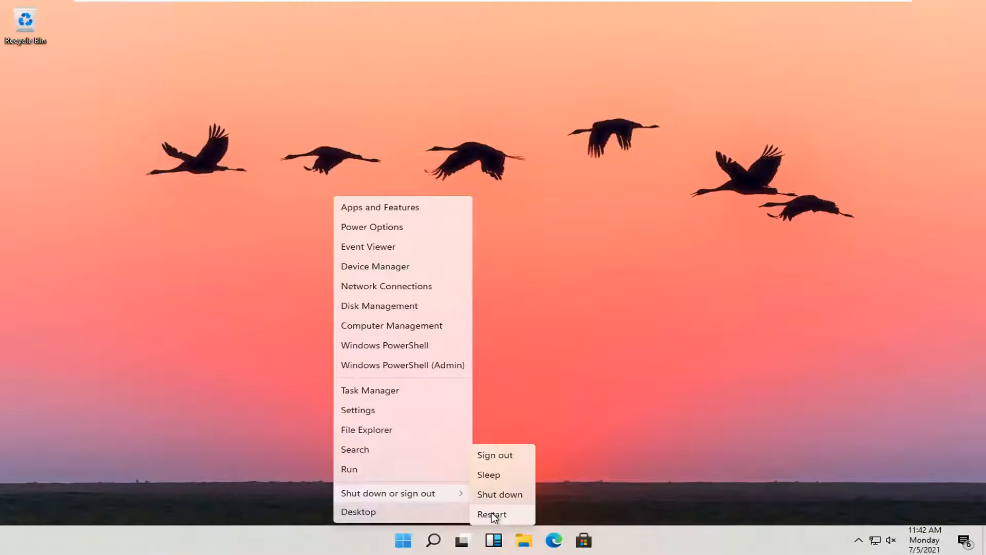
click(491, 513)
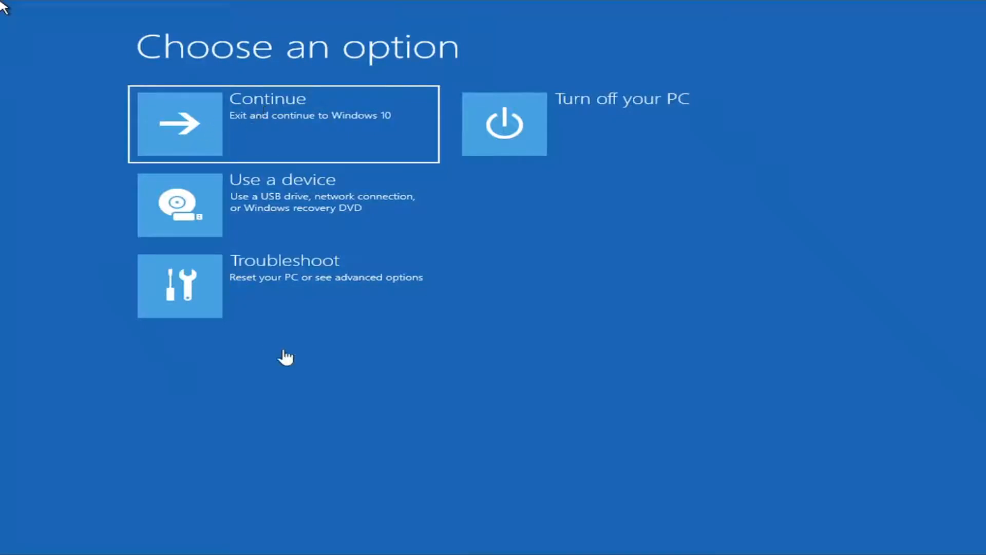
mouse_move(279, 301)
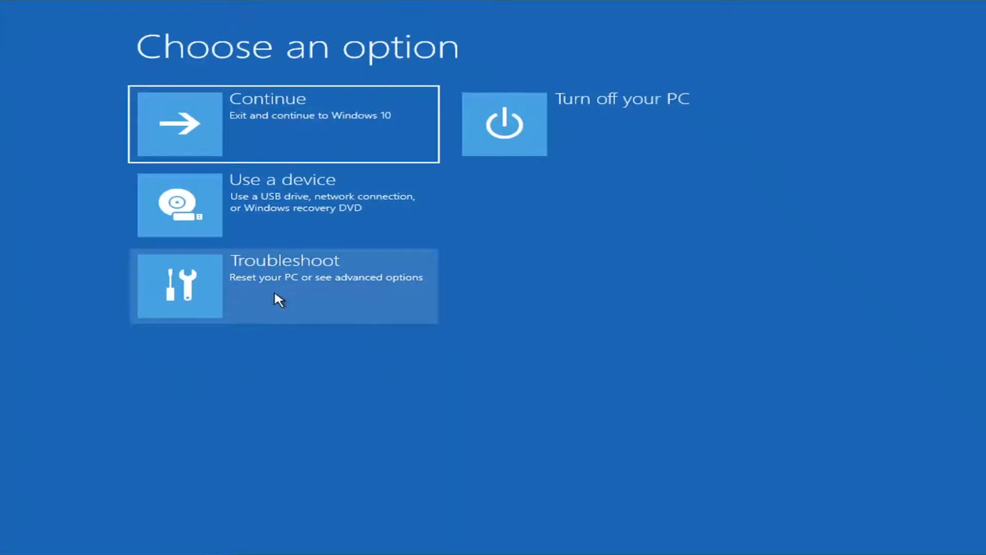
Go through Troubleshoot and Advanced options to Startup Settings and restart to the boot choices list.
click(284, 284)
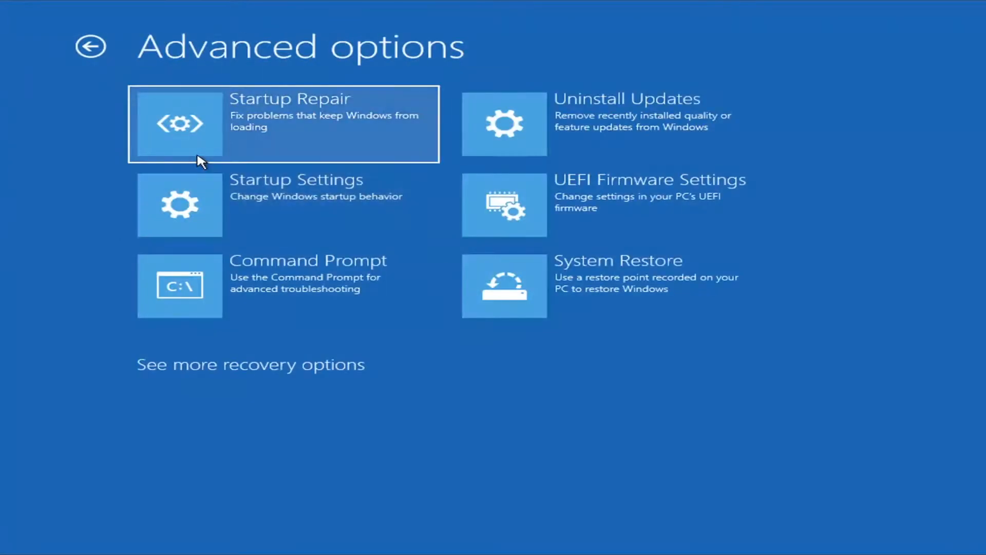
mouse_move(286, 213)
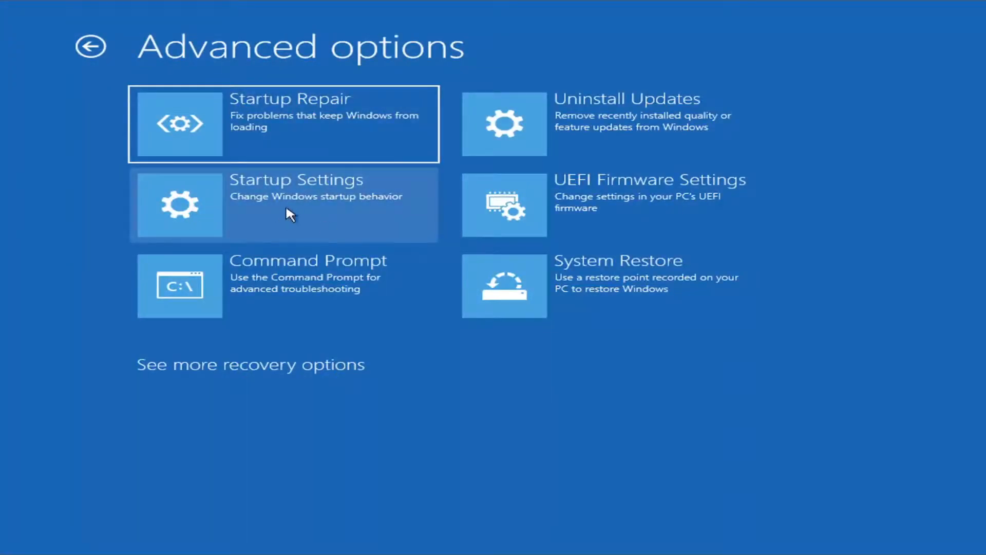
click(283, 204)
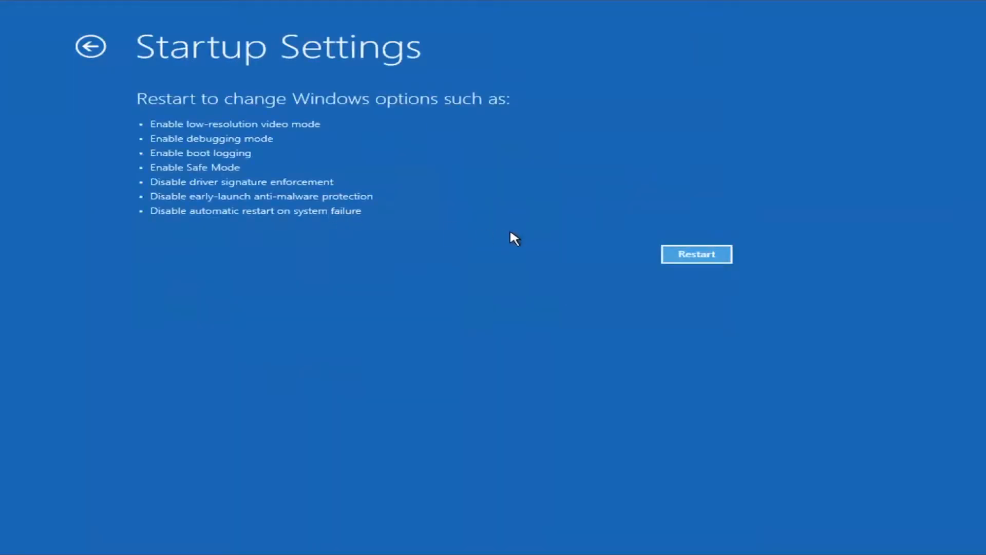
click(696, 253)
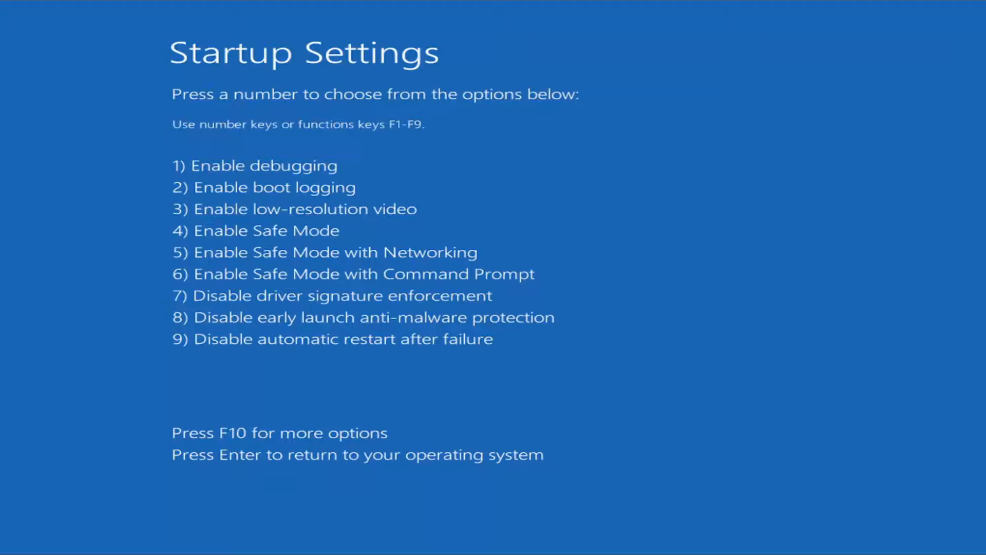
Choose option 4 on the Startup Settings list to boot Windows into Safe Mode.
key(Enter)
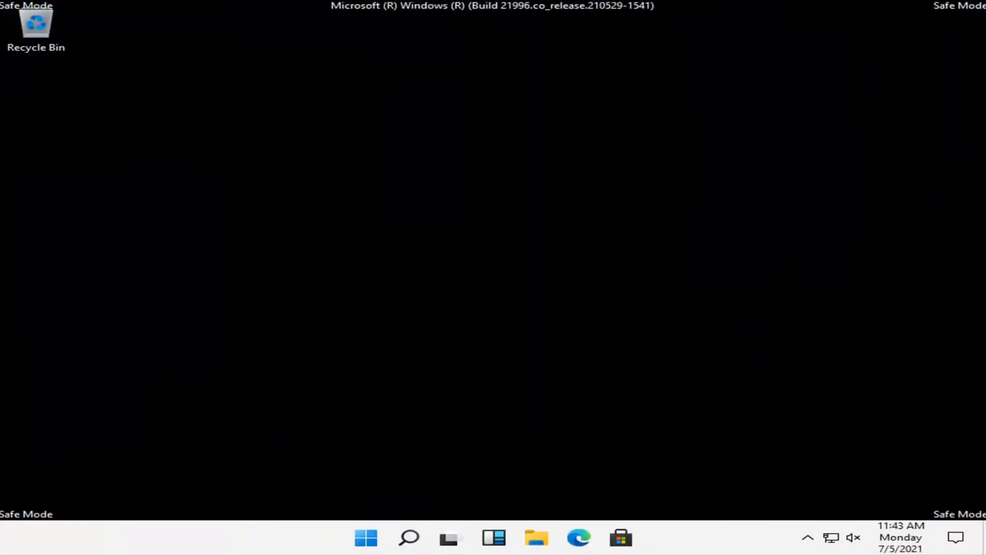
mouse_move(387, 226)
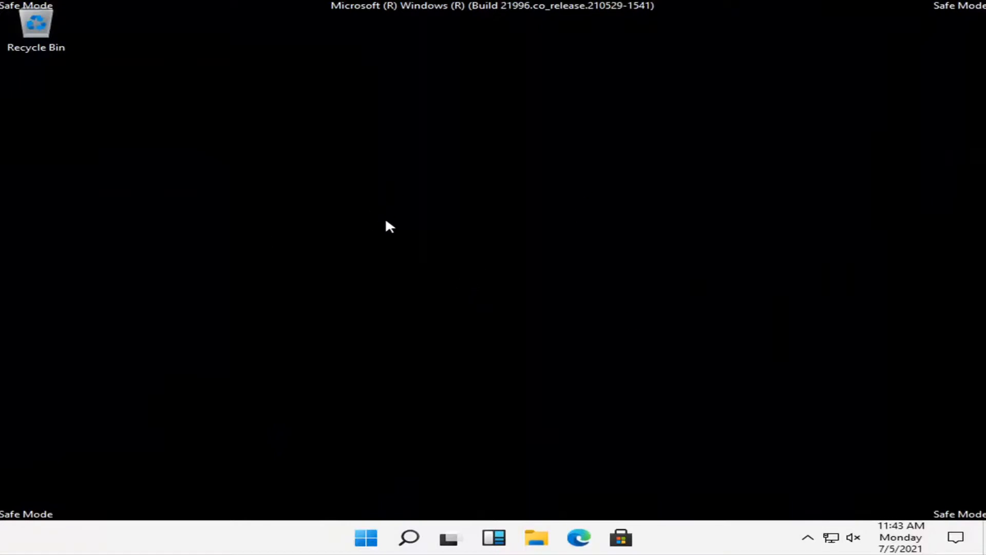
mouse_move(376, 512)
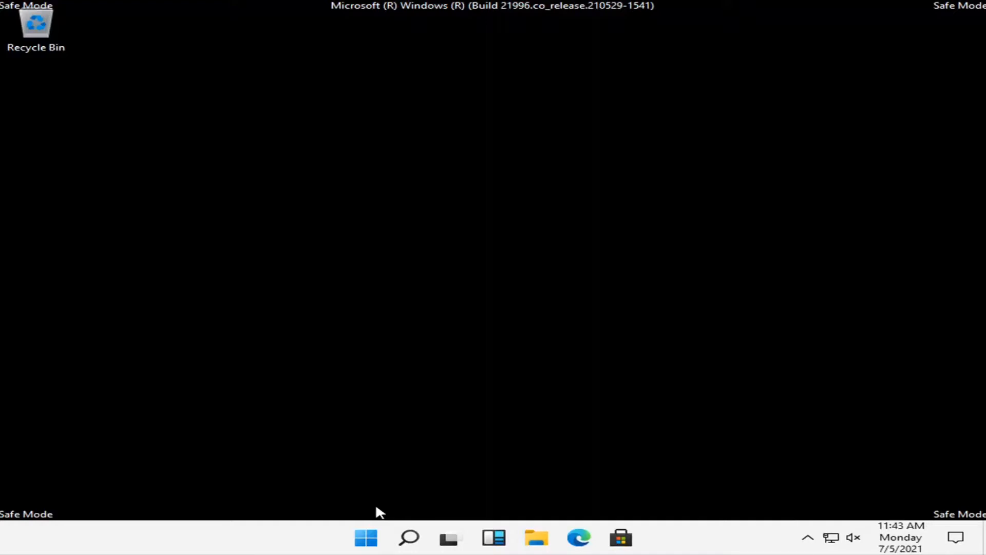
mouse_move(521, 321)
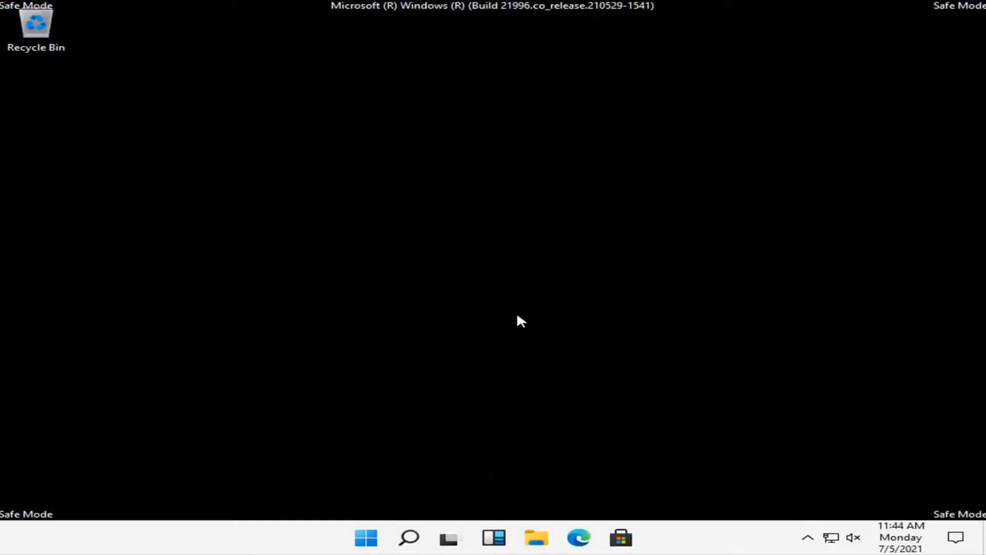
mouse_move(217, 257)
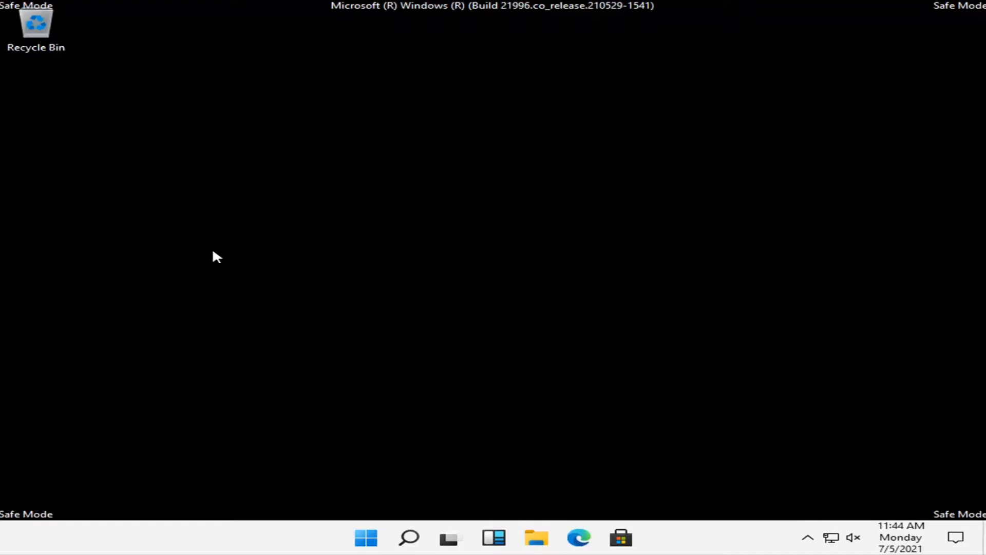
mouse_move(379, 259)
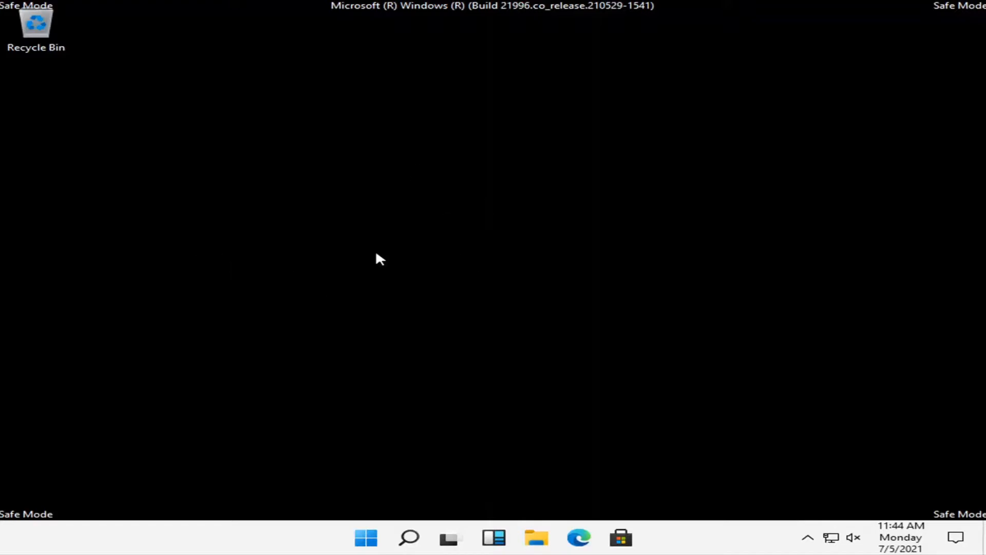
mouse_move(316, 520)
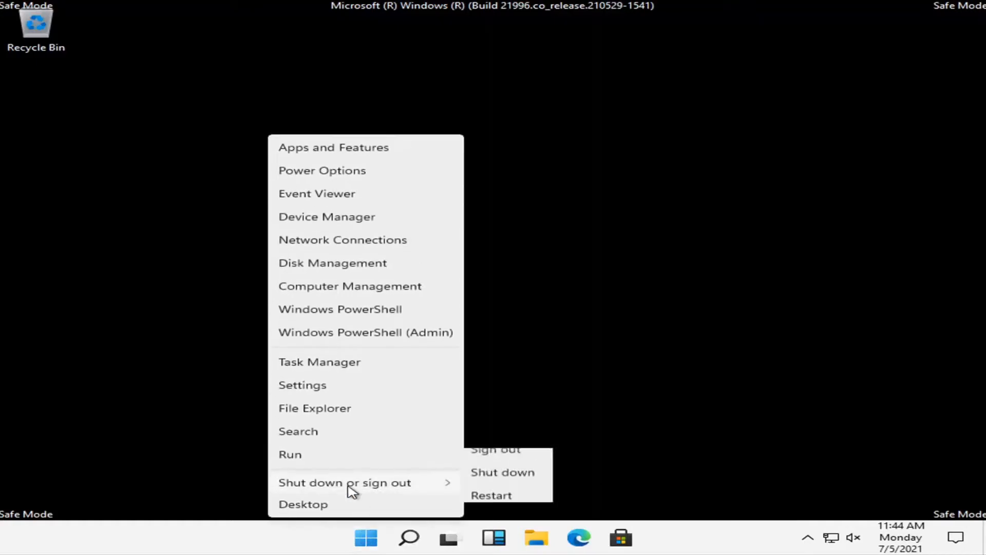
Restart the PC from the Safe Mode desktop's power menu to return to a normal boot.
click(492, 495)
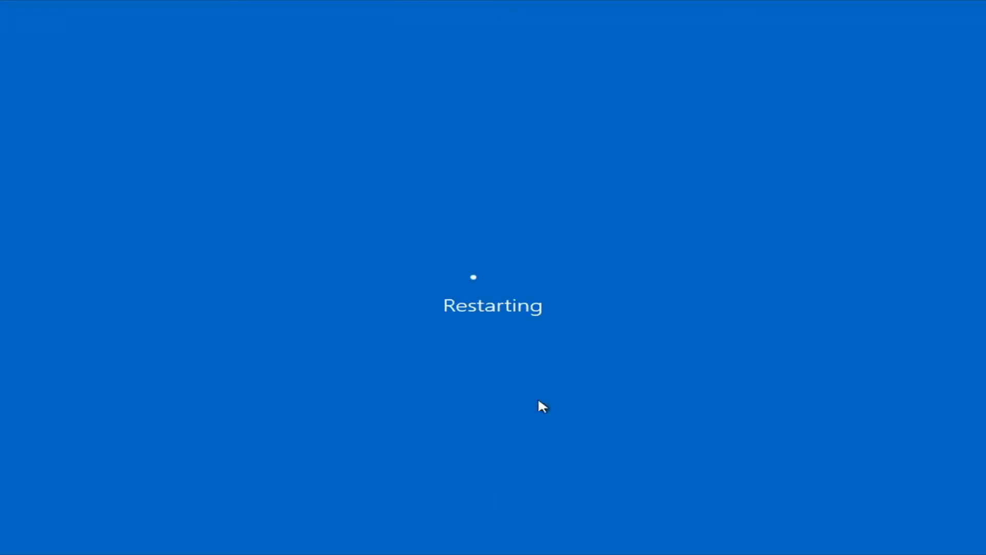